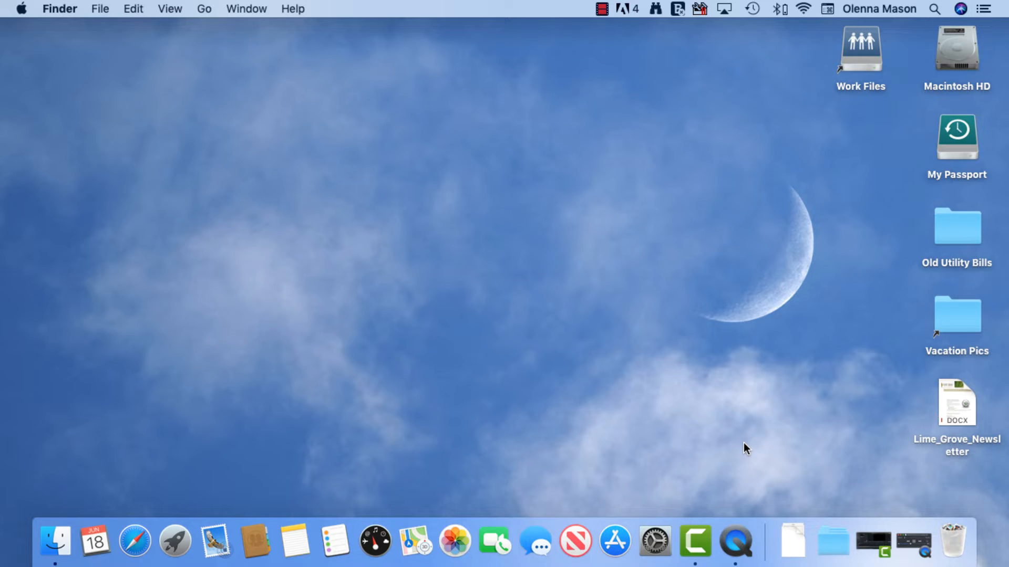
{"action": "mouse_move", "coordinate": [765, 531]}
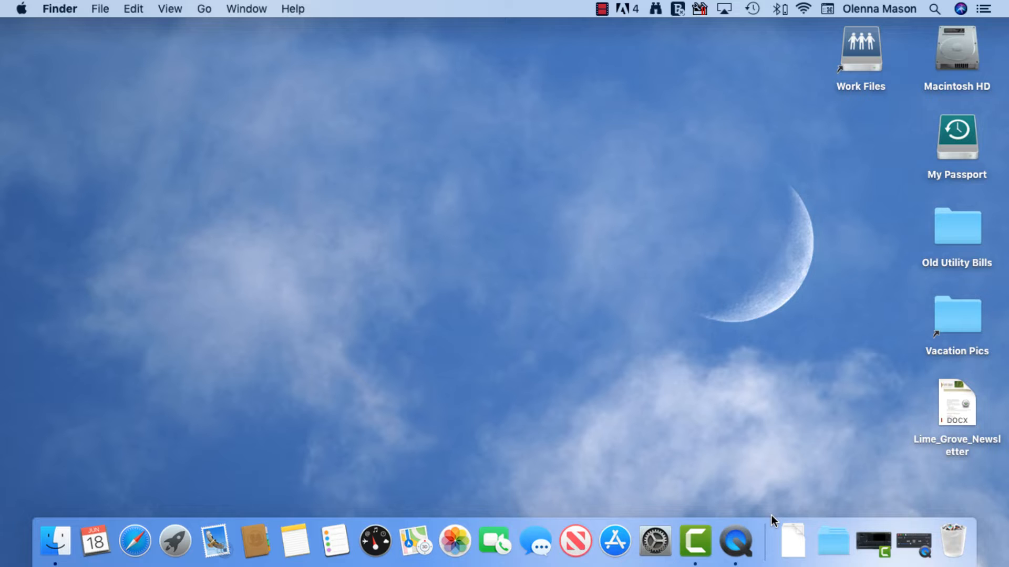
Add Calculator to the Dock from Finder's Applications folder and close the window
{"action": "right_click", "coordinate": [776, 543]}
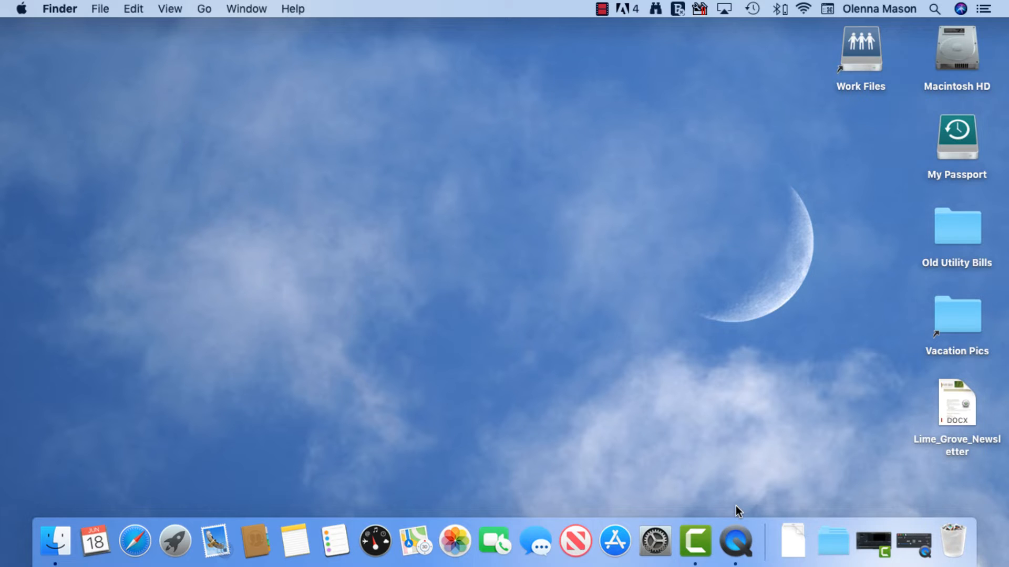
{"action": "mouse_move", "coordinate": [501, 380]}
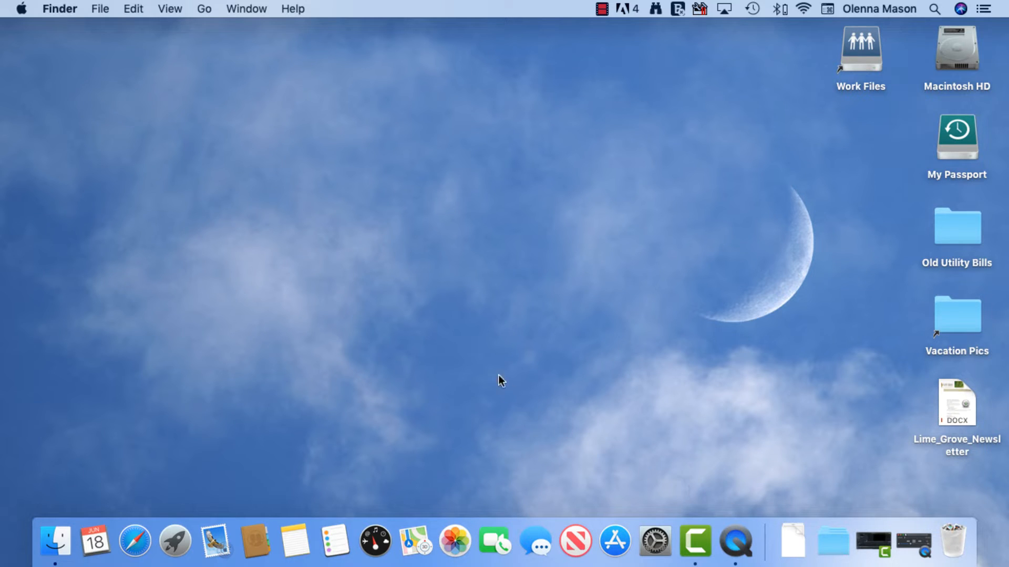
{"action": "mouse_move", "coordinate": [216, 14]}
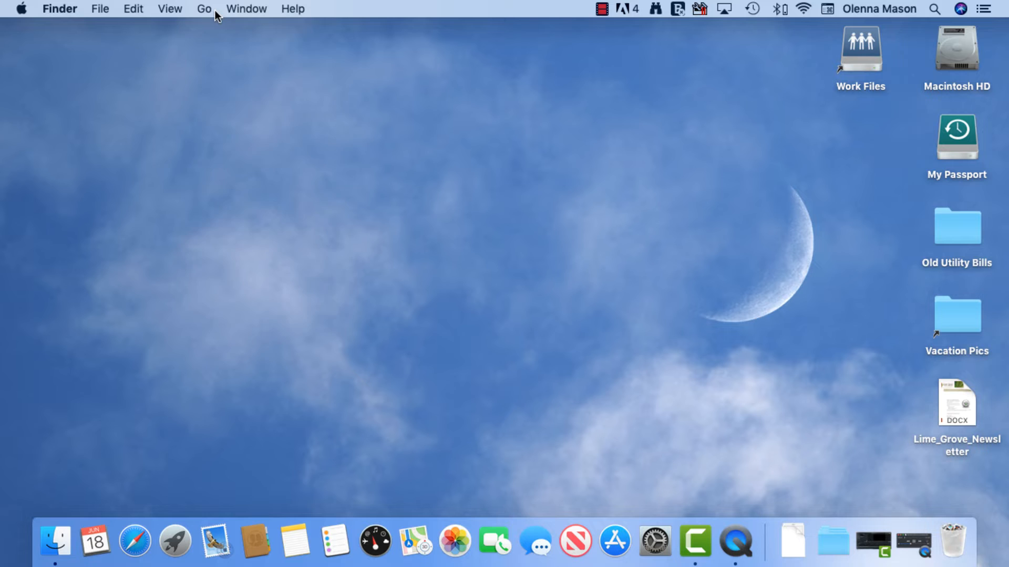
{"action": "left_click", "coordinate": [204, 8]}
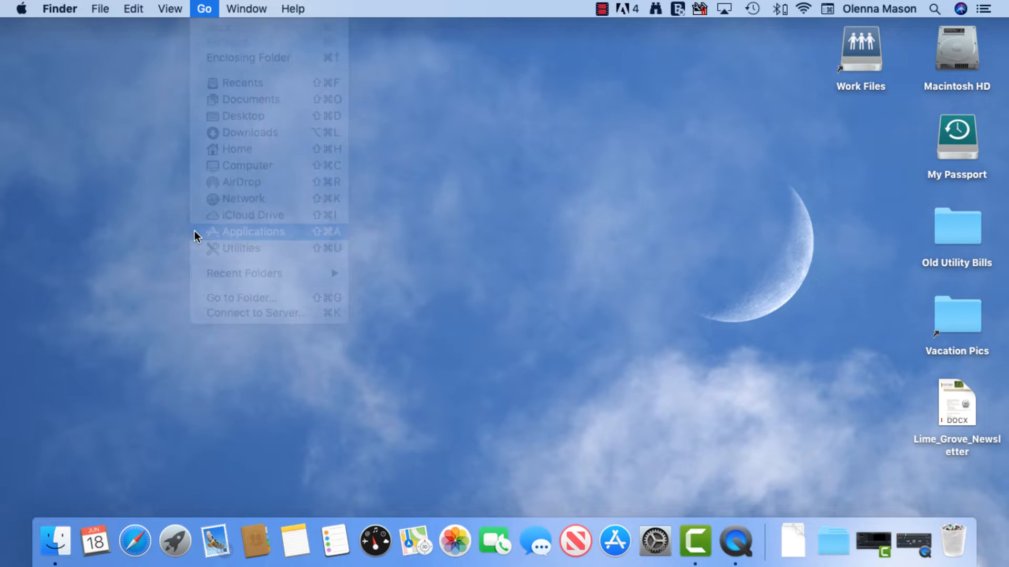
{"action": "left_click", "coordinate": [251, 231]}
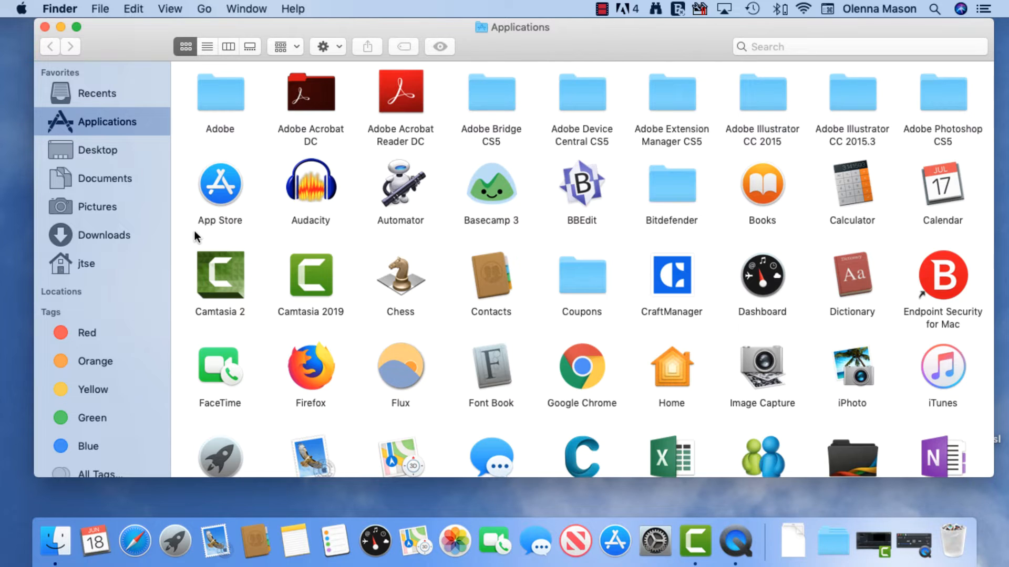
{"action": "mouse_move", "coordinate": [789, 211]}
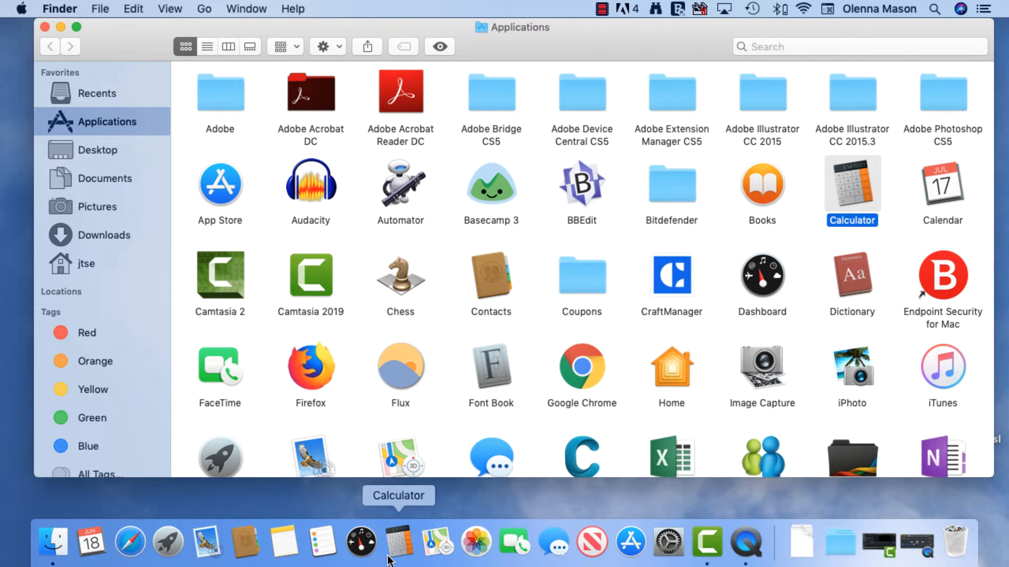
{"action": "left_click", "coordinate": [45, 21]}
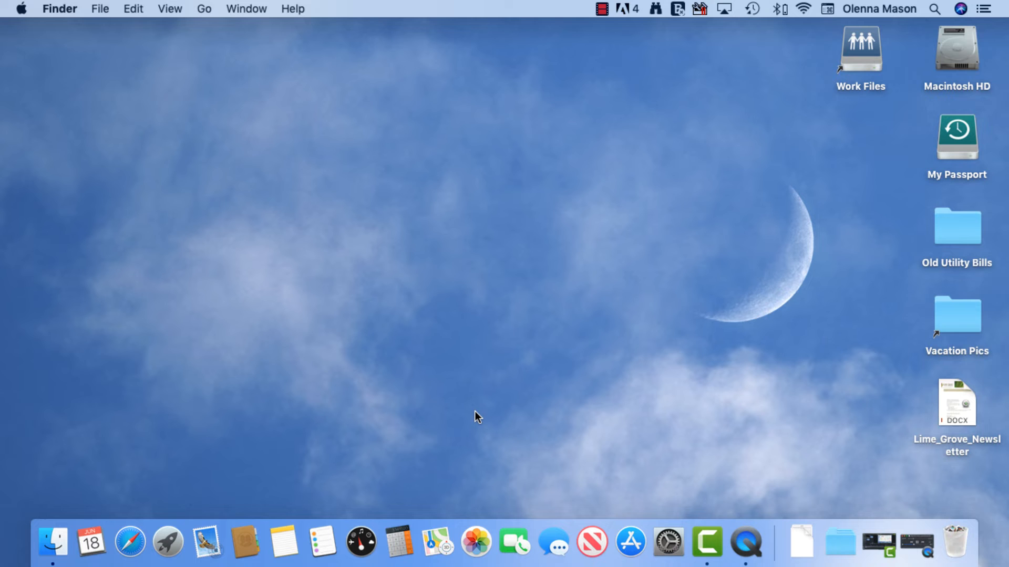
{"action": "mouse_move", "coordinate": [436, 475]}
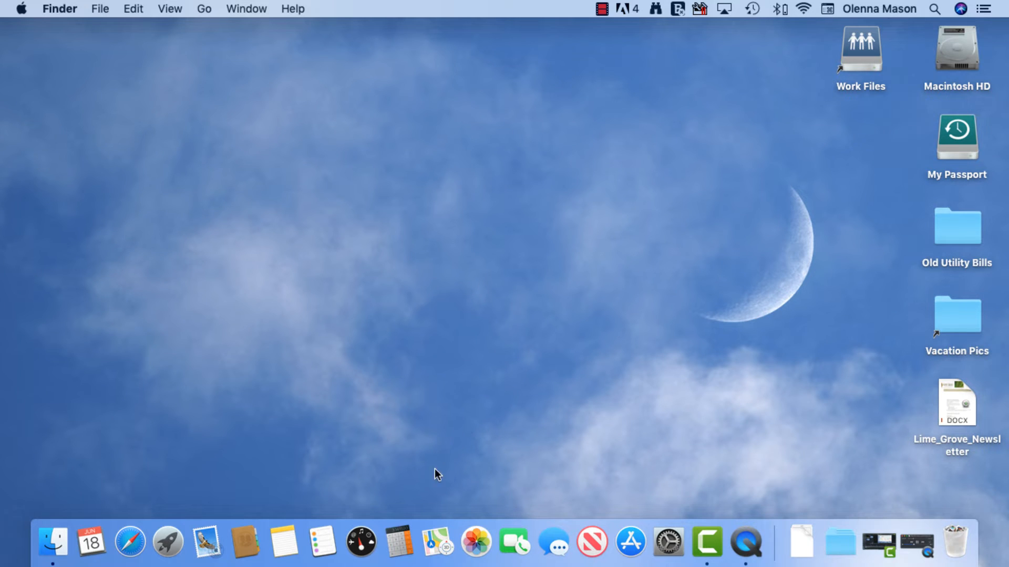
Launch Calculator from the Dock to confirm it works, then close it
{"action": "left_click", "coordinate": [397, 542]}
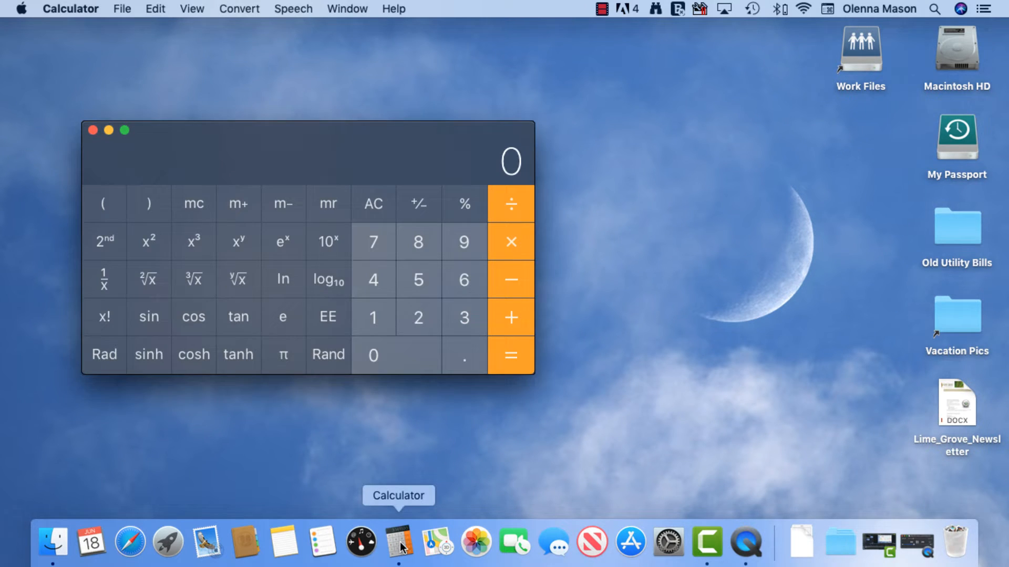
{"action": "left_click", "coordinate": [93, 130]}
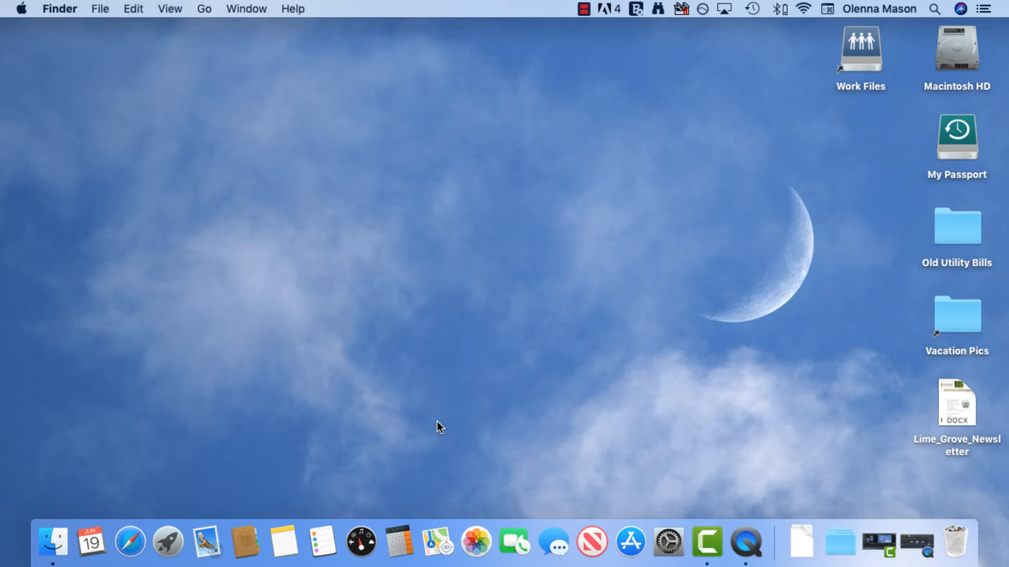
{"action": "mouse_move", "coordinate": [425, 459]}
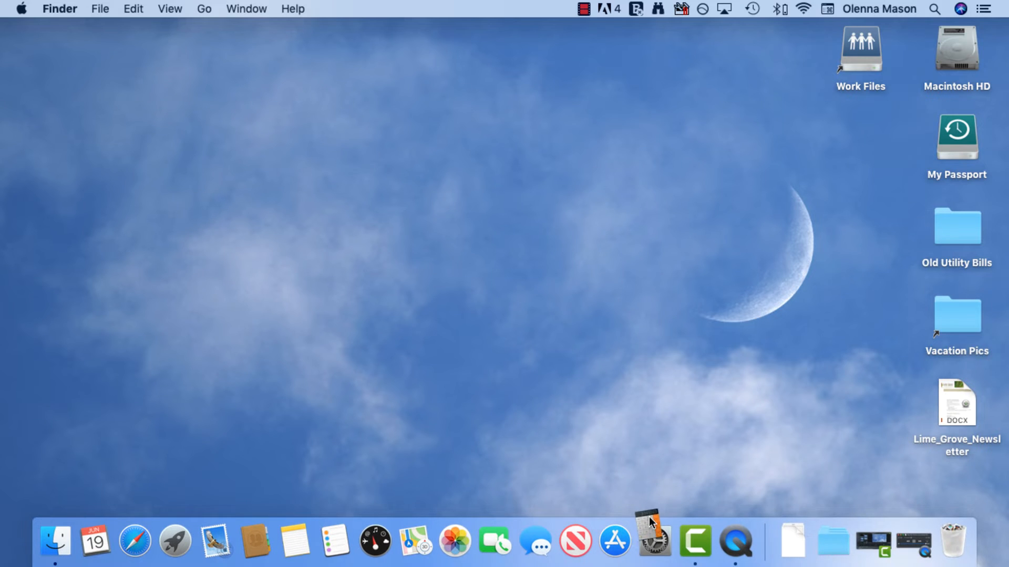
{"action": "mouse_move", "coordinate": [668, 542]}
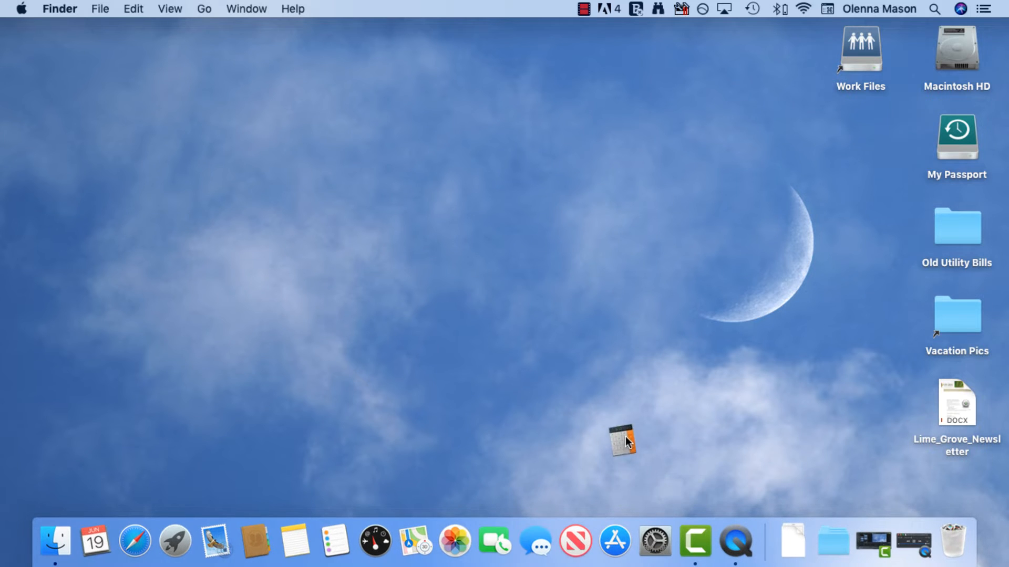
Drag Calculator out of the Dock so it is no longer pinned there
{"action": "left_click_drag", "start_coordinate": [621, 440], "coordinate": [554, 305]}
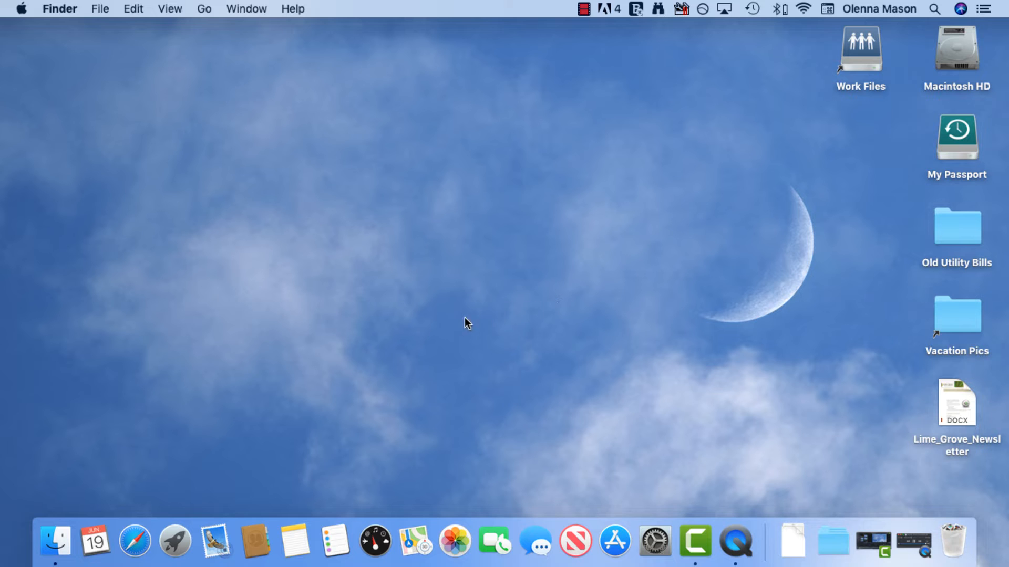
{"action": "mouse_move", "coordinate": [174, 543]}
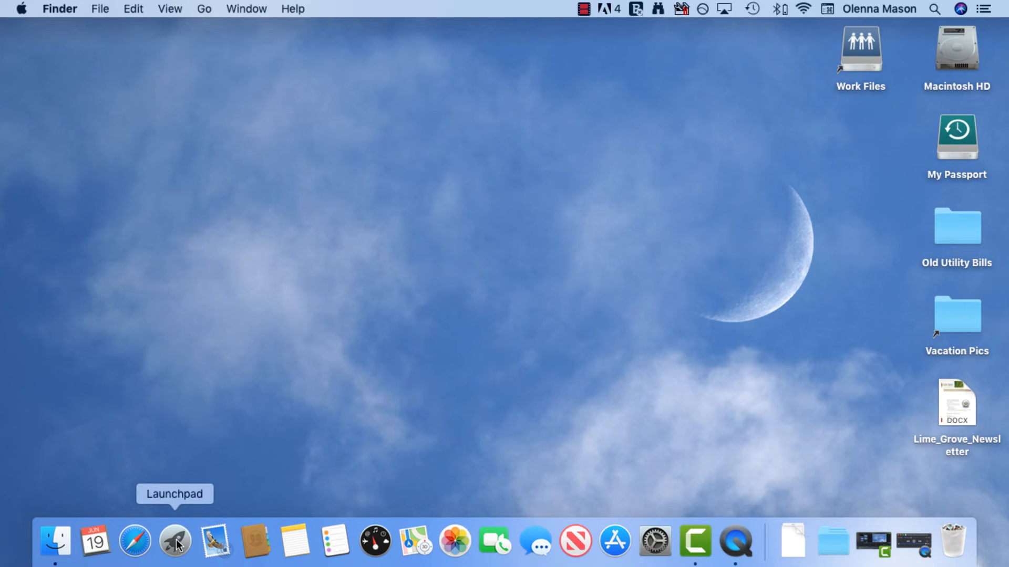
Show Launchpad's second page of apps with Mail, QuickTime Player and App Store
{"action": "left_click", "coordinate": [174, 542]}
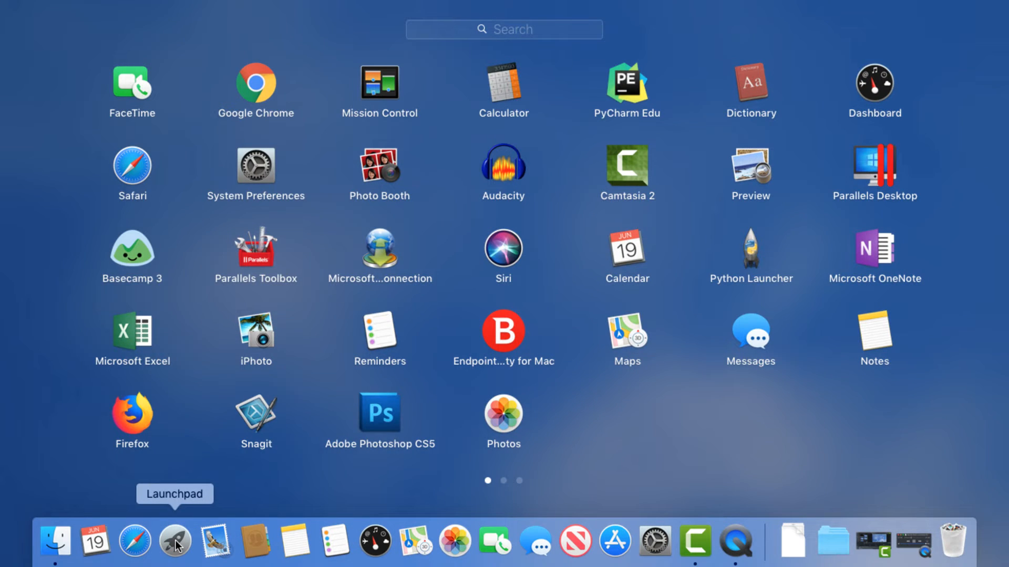
{"action": "mouse_move", "coordinate": [381, 492]}
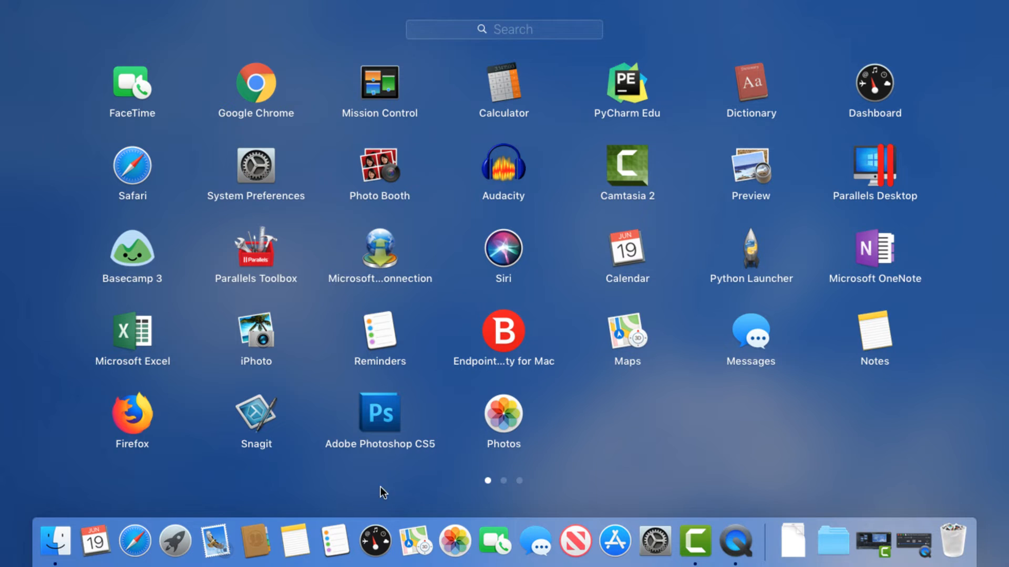
{"action": "mouse_move", "coordinate": [610, 417]}
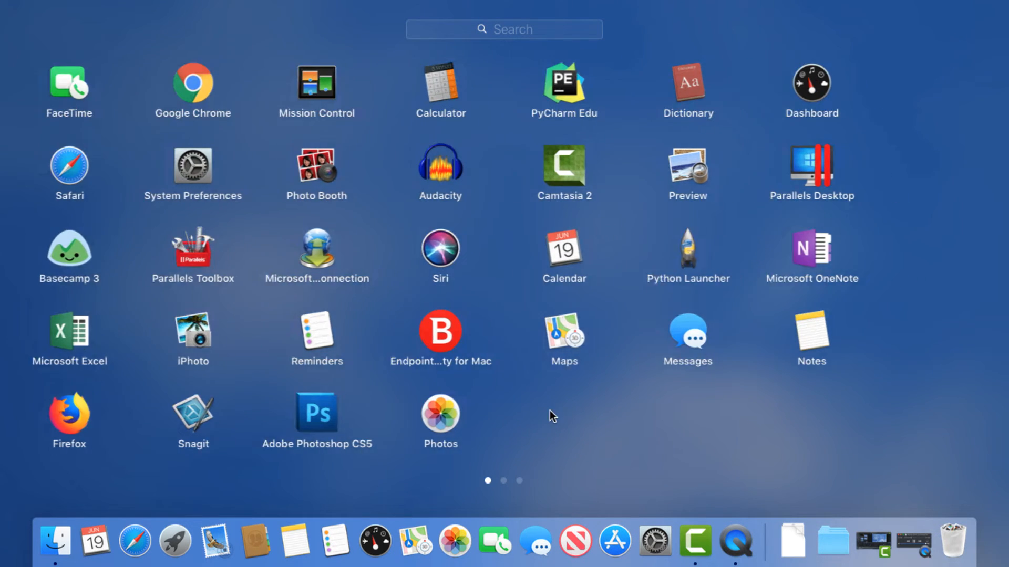
{"action": "scroll", "scroll_direction": "left", "scroll_amount": 3}
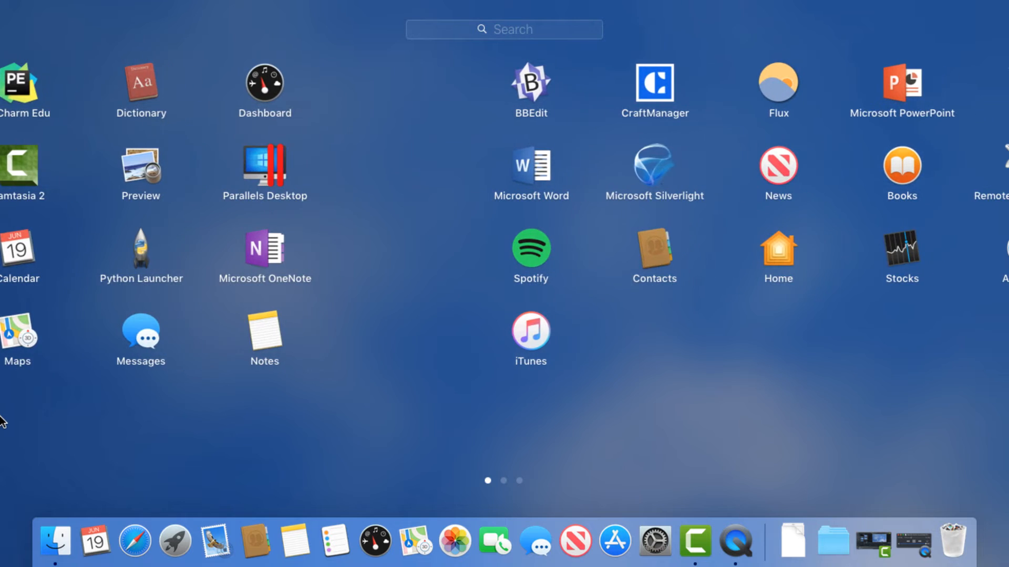
{"action": "scroll", "scroll_direction": "left", "scroll_amount": 3}
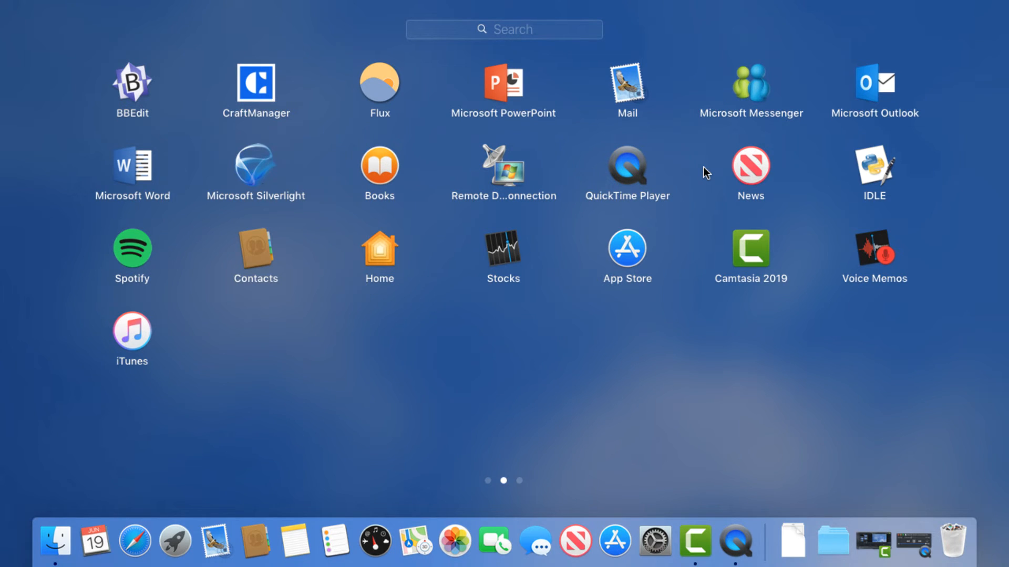
{"action": "mouse_move", "coordinate": [577, 173]}
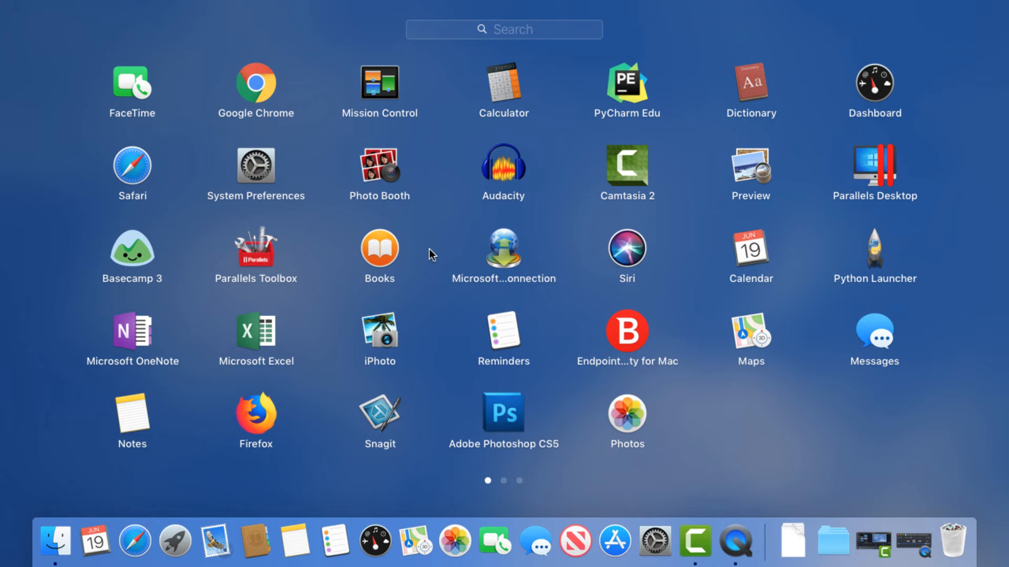
{"action": "mouse_move", "coordinate": [426, 260]}
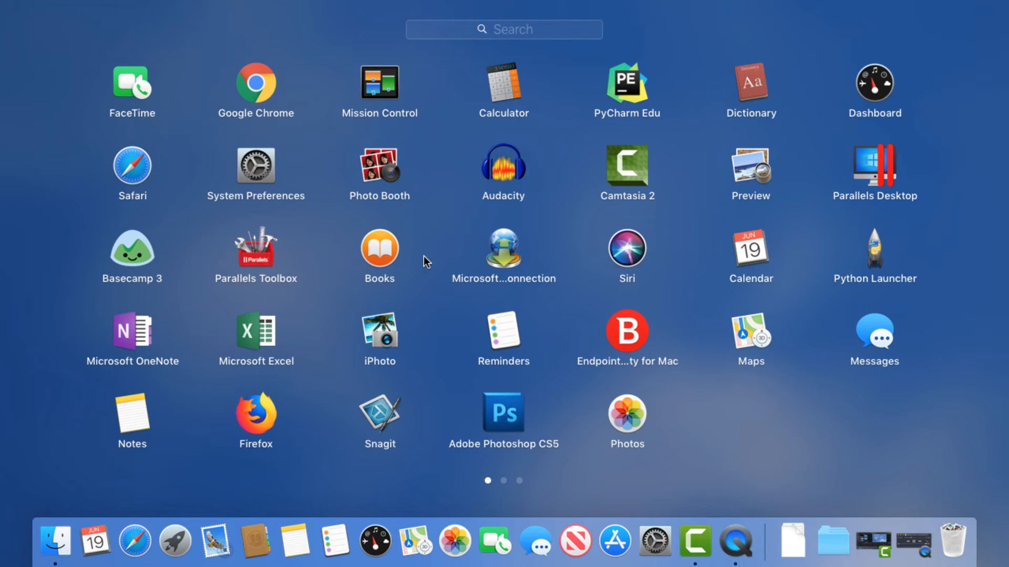
Combine iPhoto, Photos and Adobe Photoshop CS5 into a folder named Photography on page 1
{"action": "left_click_drag", "start_coordinate": [379, 337], "coordinate": [578, 389]}
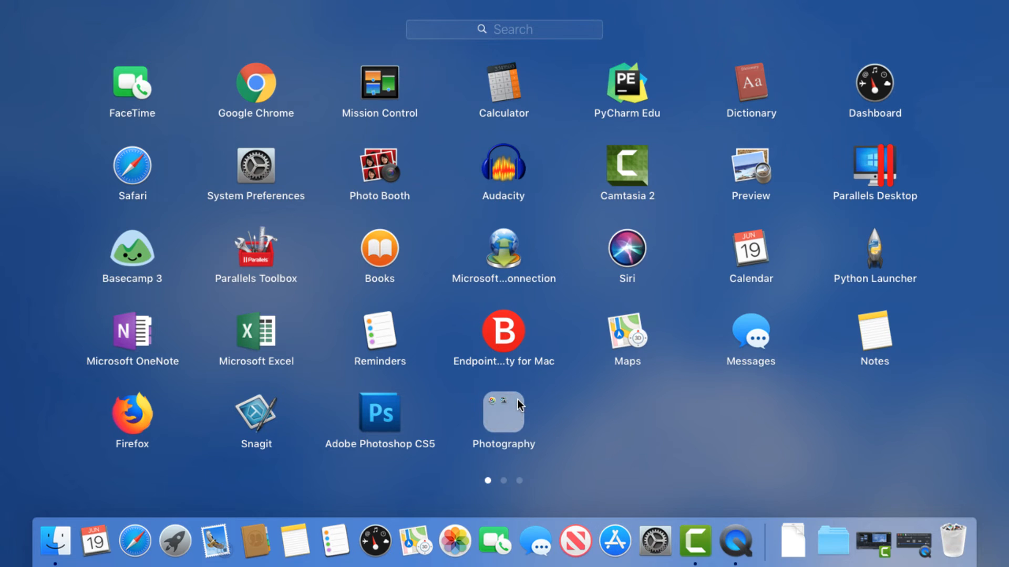
{"action": "left_click", "coordinate": [503, 412]}
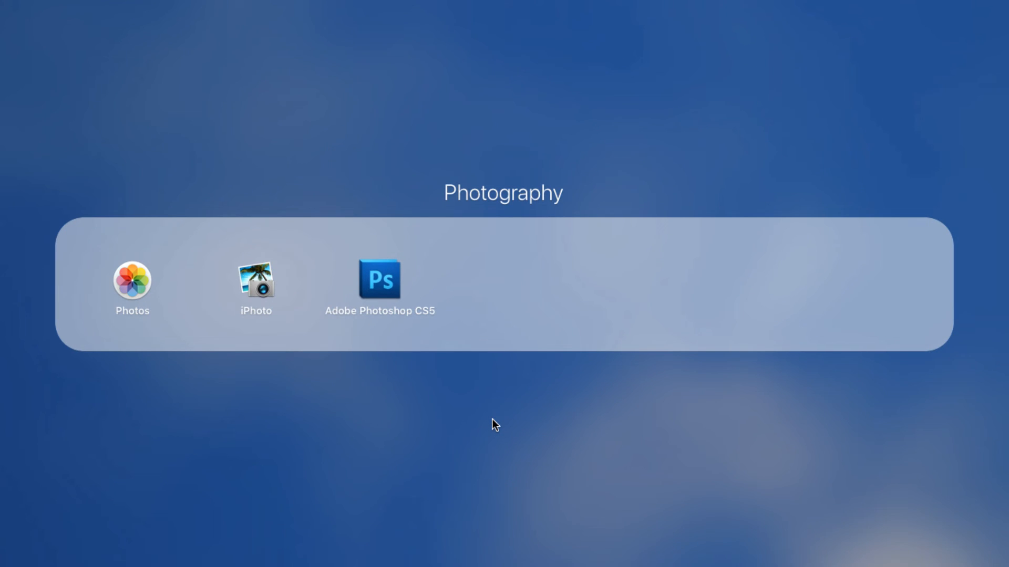
{"action": "left_click", "coordinate": [495, 424]}
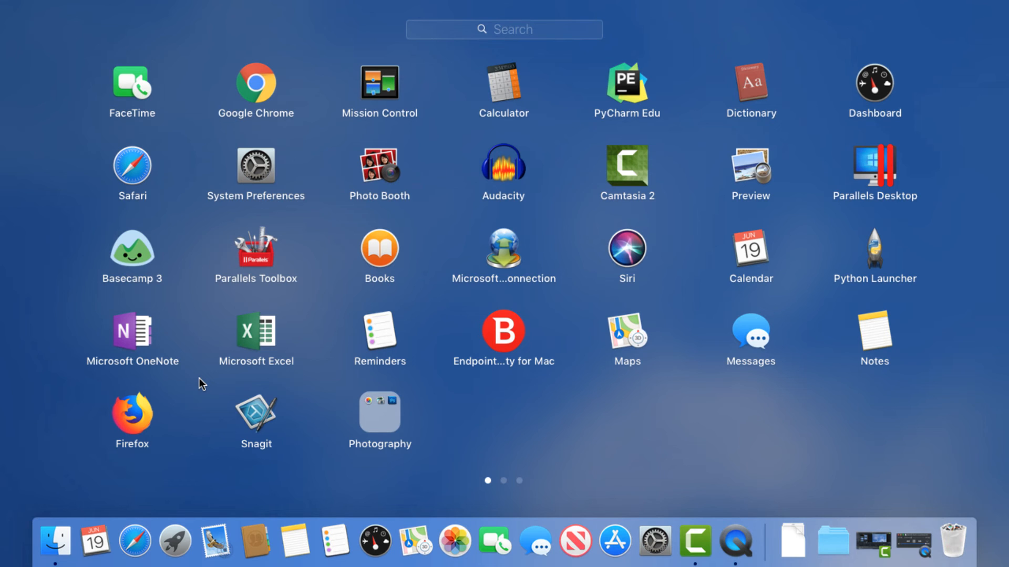
{"action": "mouse_move", "coordinate": [322, 411]}
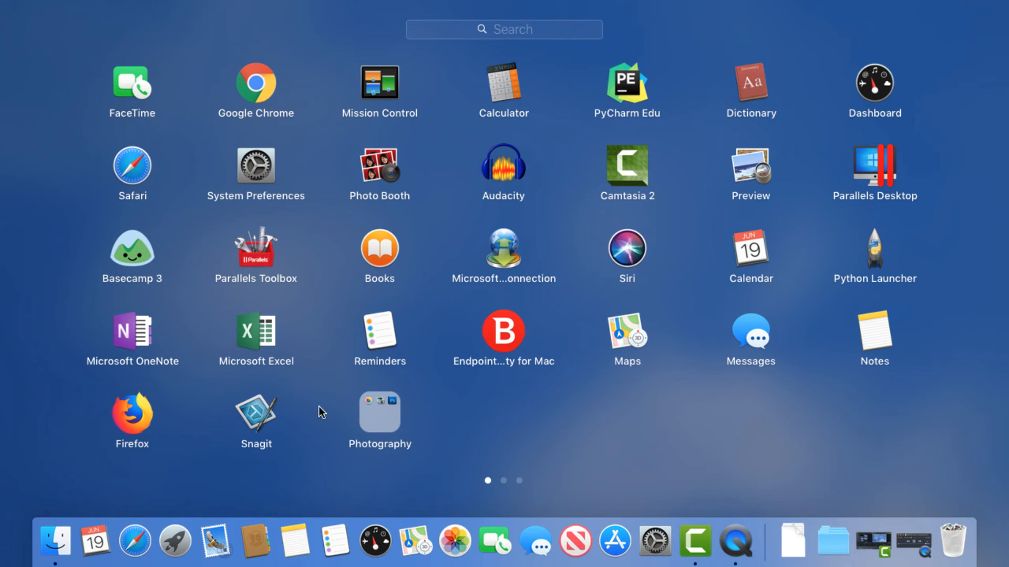
Move Adobe Photoshop CS5 out of the Photography folder and reopen it for iPhoto
{"action": "left_click", "coordinate": [379, 412]}
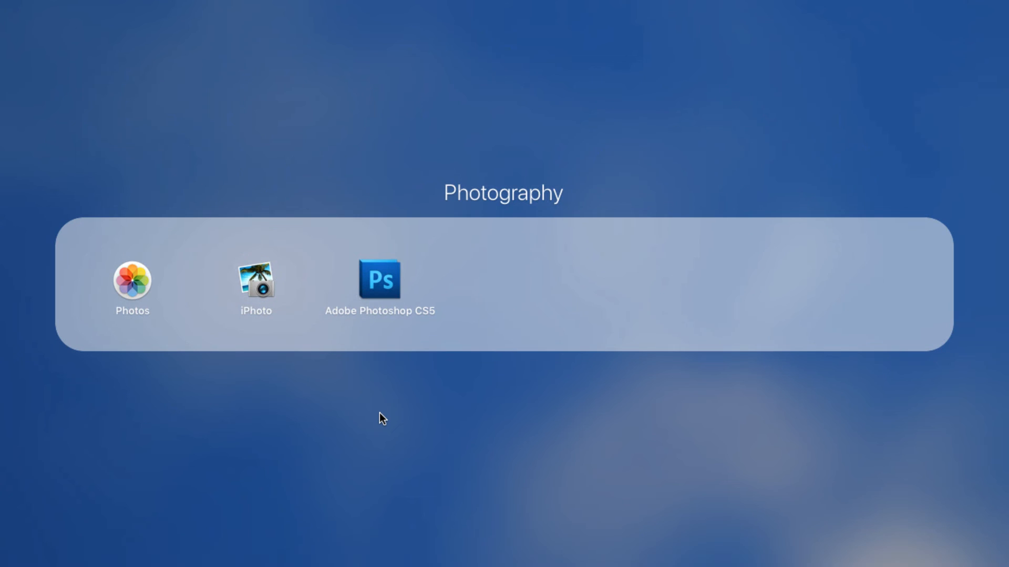
{"action": "left_click_drag", "start_coordinate": [379, 280], "coordinate": [358, 129]}
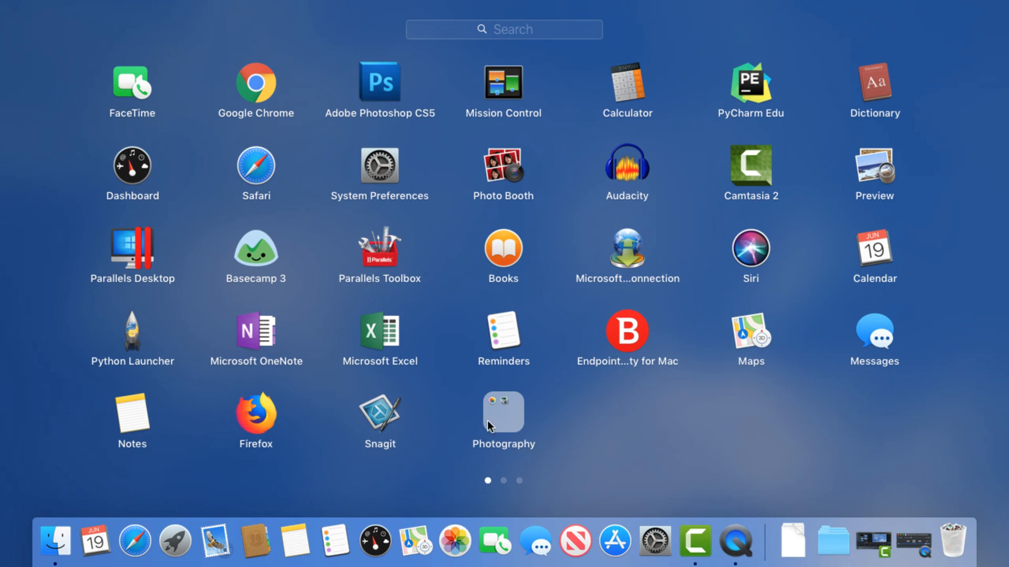
{"action": "left_click", "coordinate": [503, 410]}
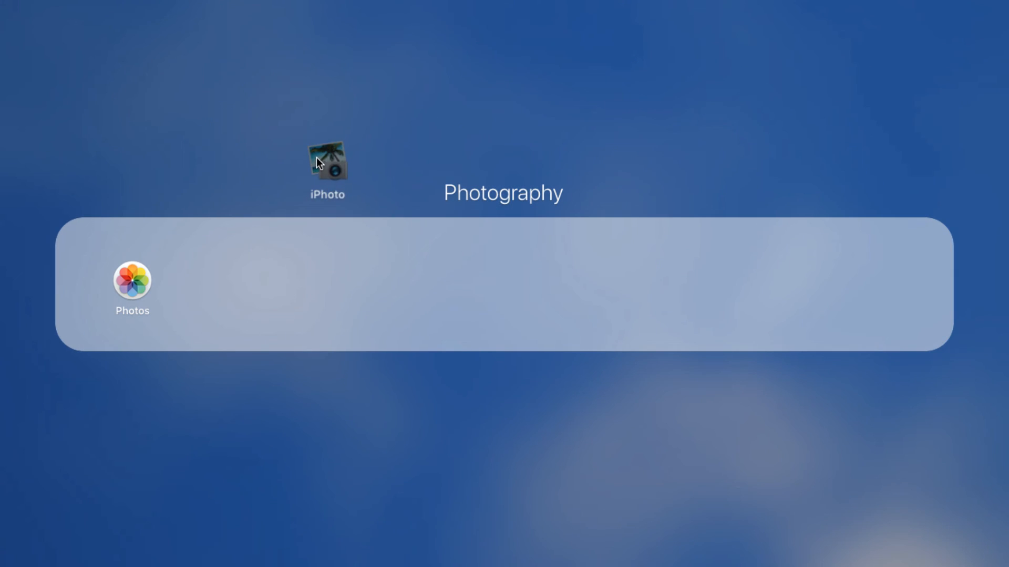